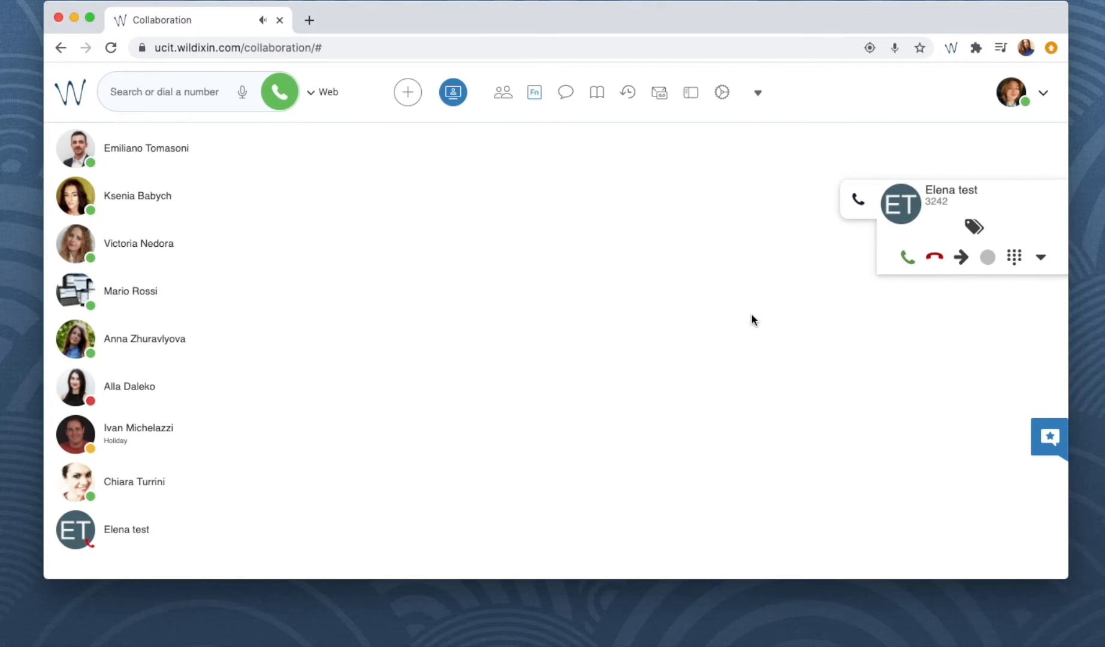
Answer Elena test's incoming call, connecting it to Conf: 324
left_click(908, 257)
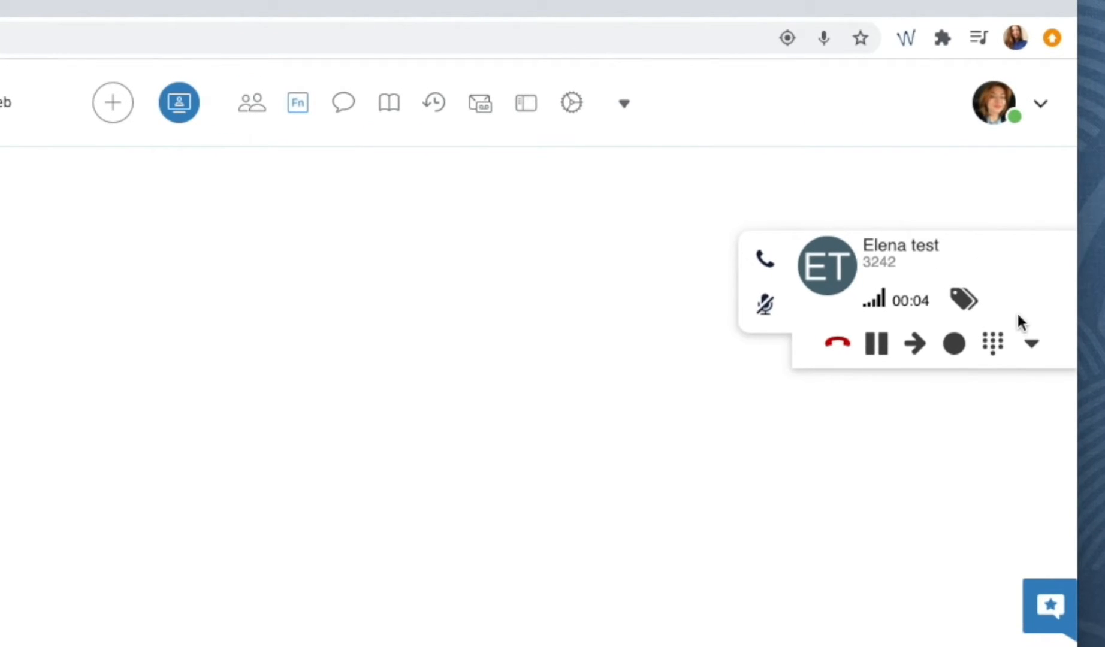
mouse_move(1030, 344)
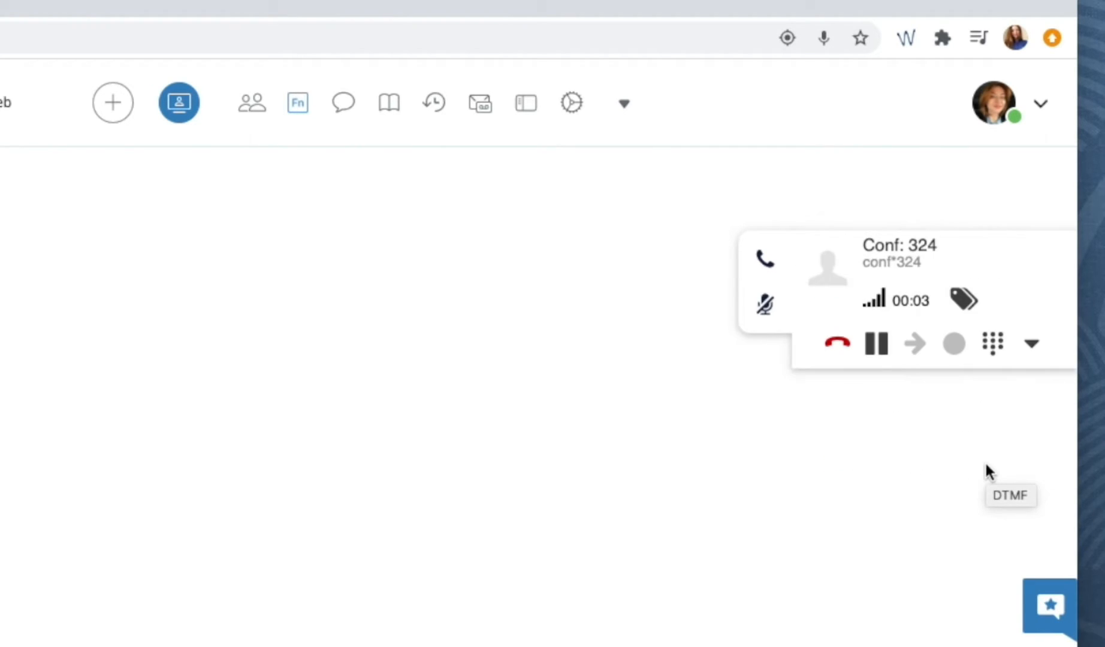
mouse_move(938, 250)
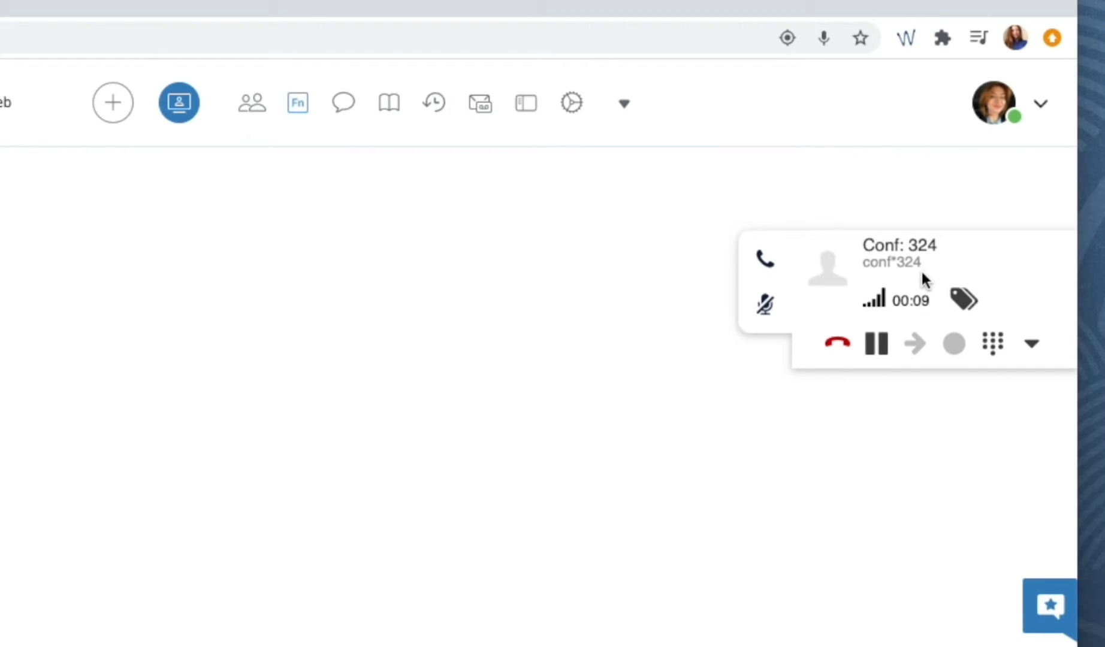
mouse_move(138, 185)
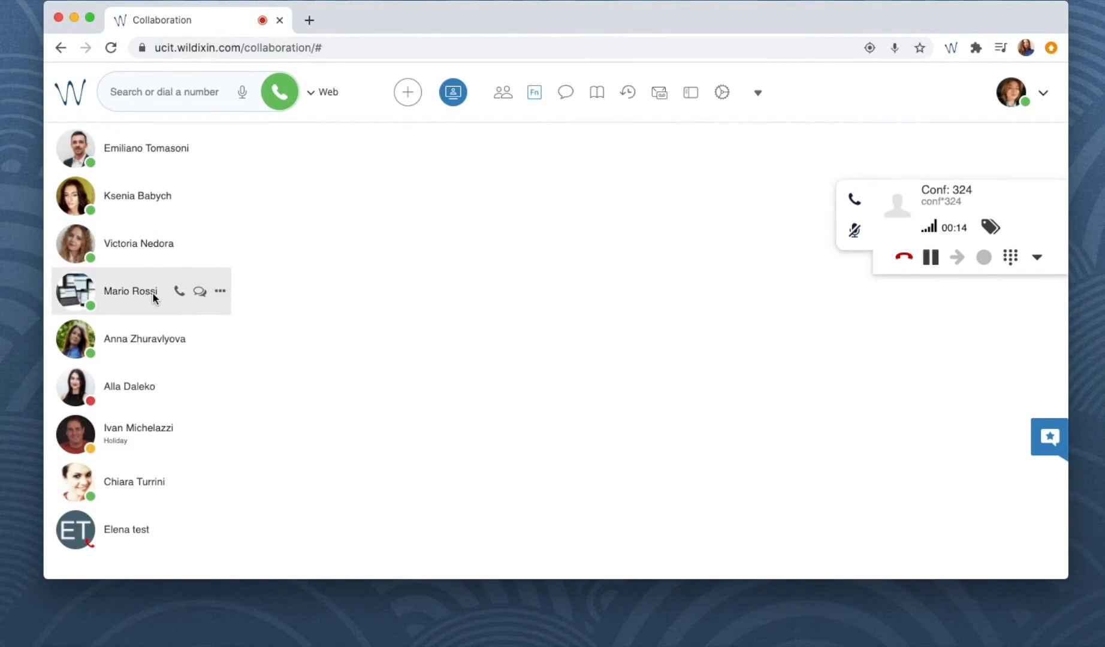
Call Mario Rossi and merge his call into Conf: 324 through the call options
left_click(179, 291)
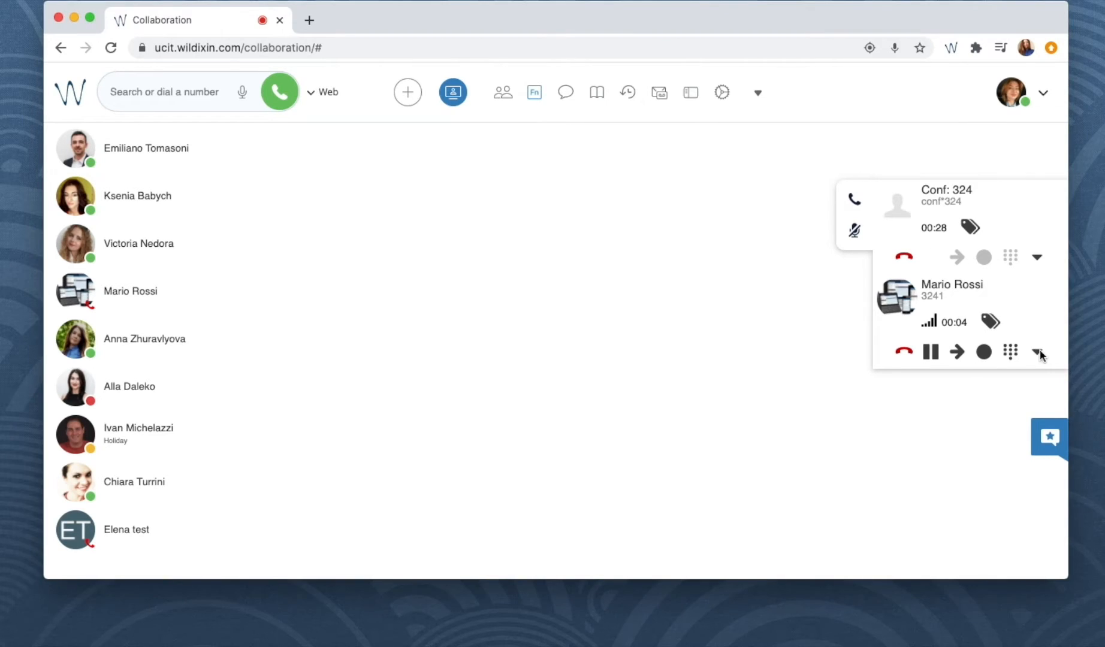
left_click(1036, 351)
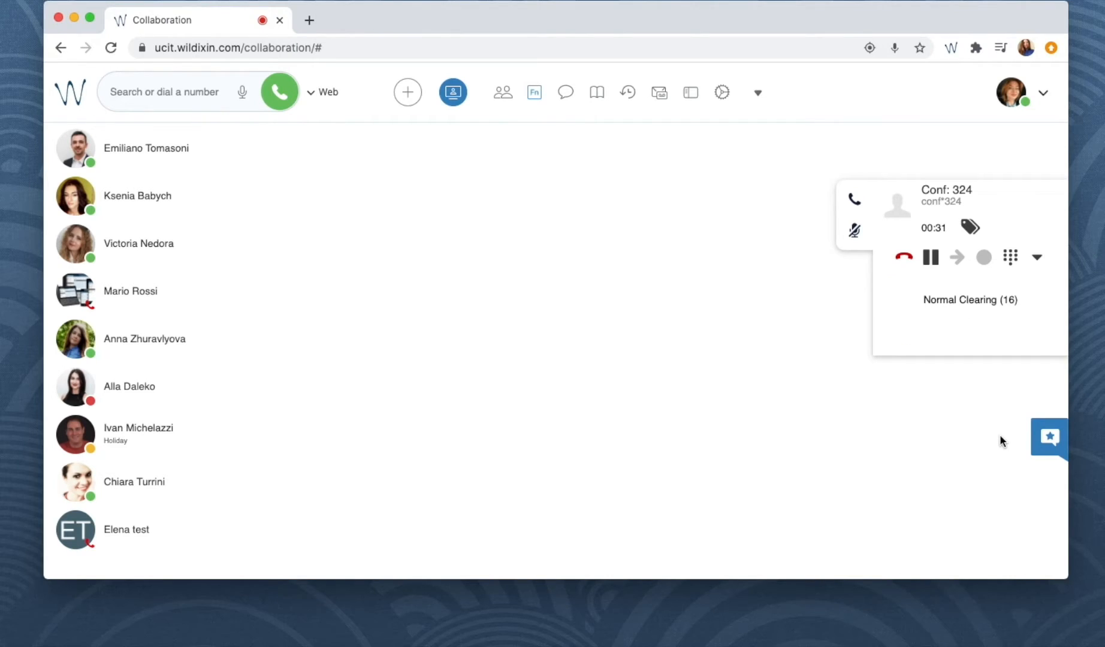
left_click(929, 256)
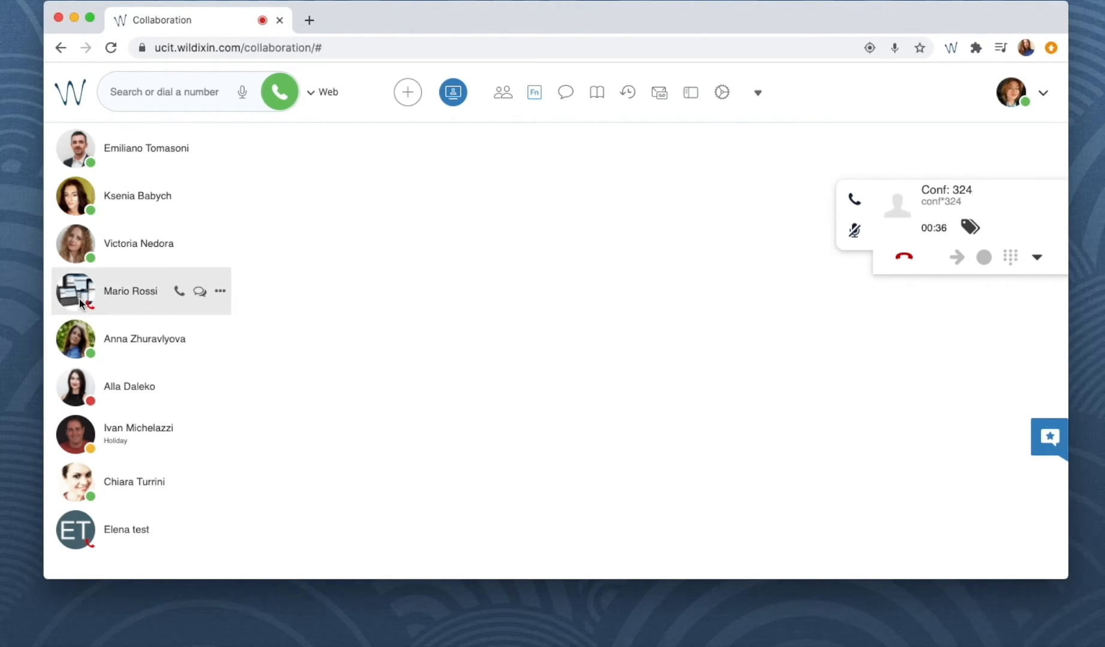
mouse_move(77, 291)
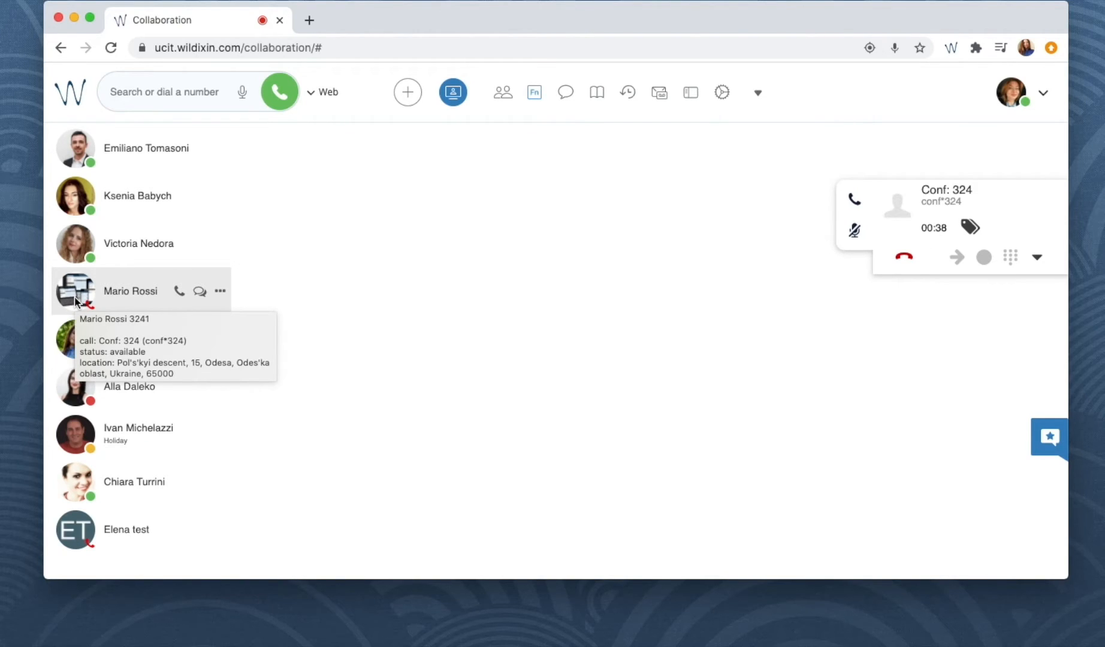
mouse_move(75, 530)
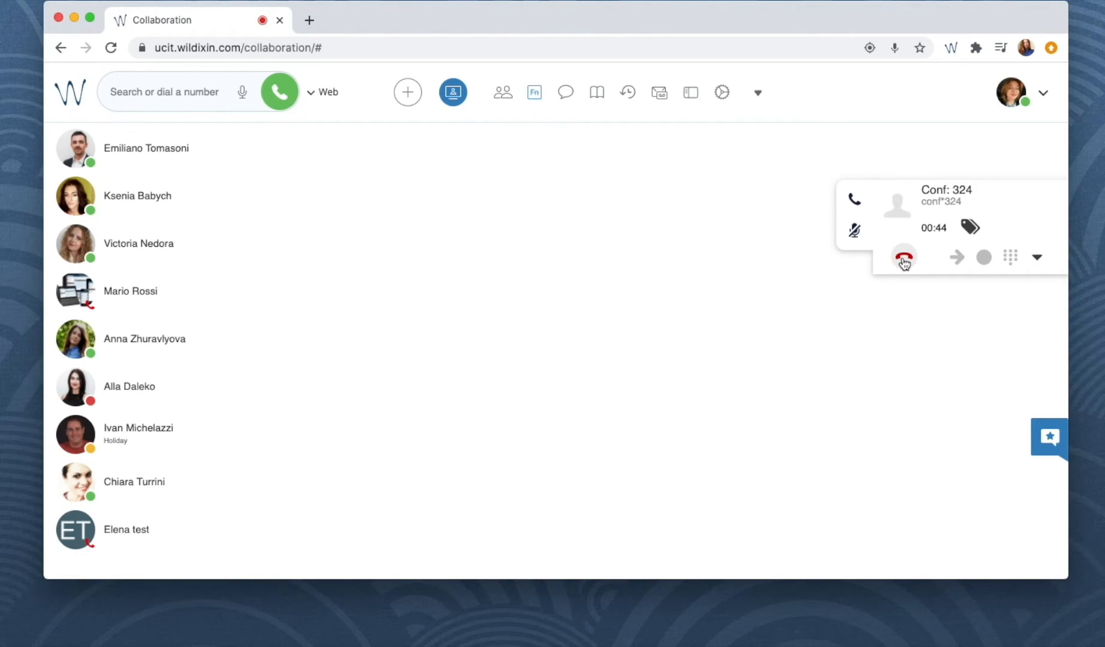
Hang up Conf: 324, answer Elena test's and Mario Rossi's callbacks, and merge them into a conference
left_click(904, 258)
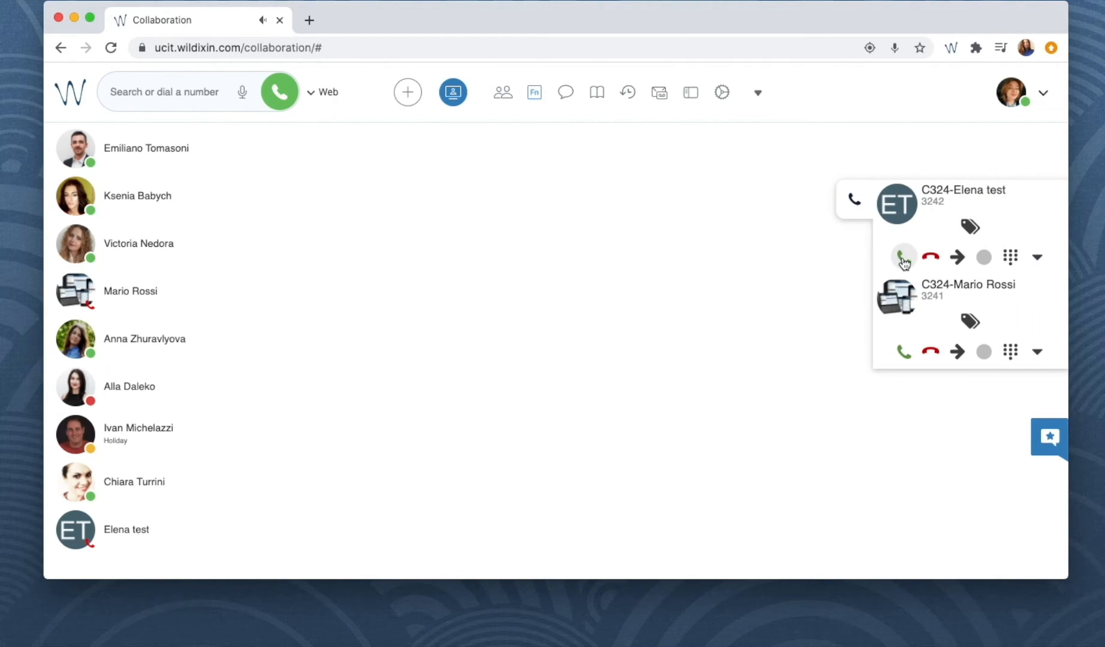
mouse_move(904, 256)
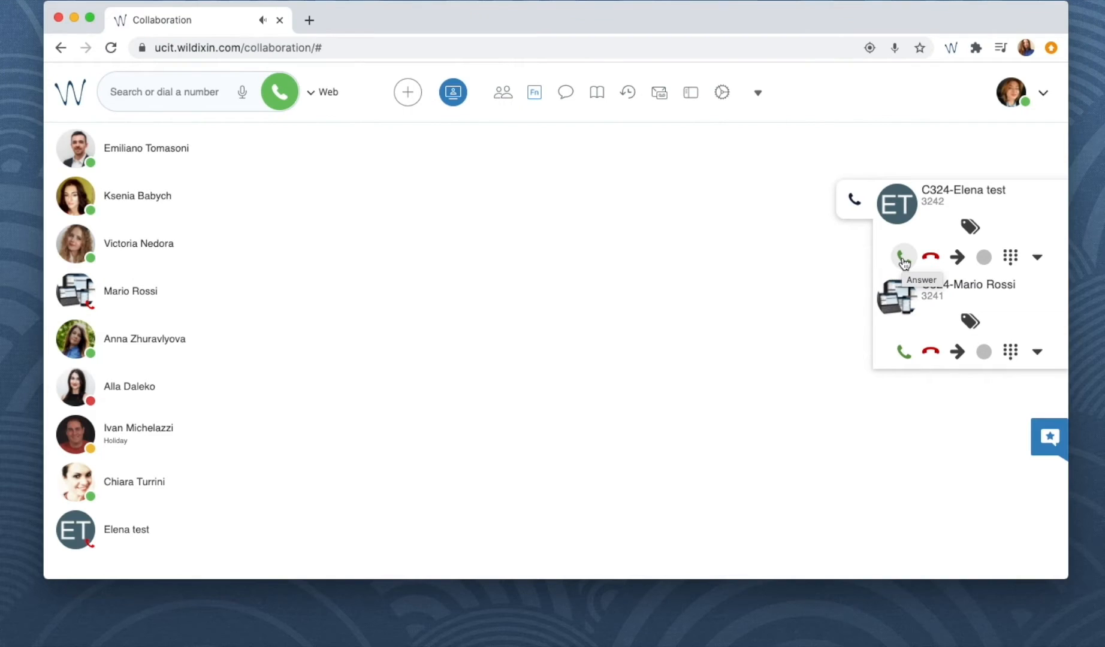
left_click(905, 256)
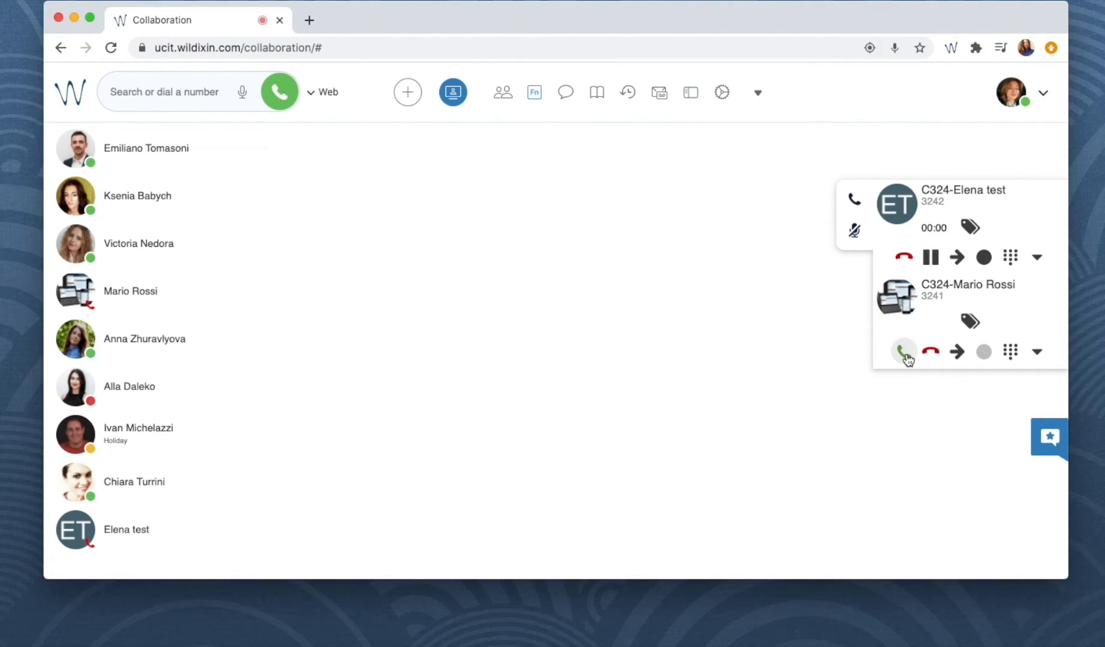
left_click(904, 351)
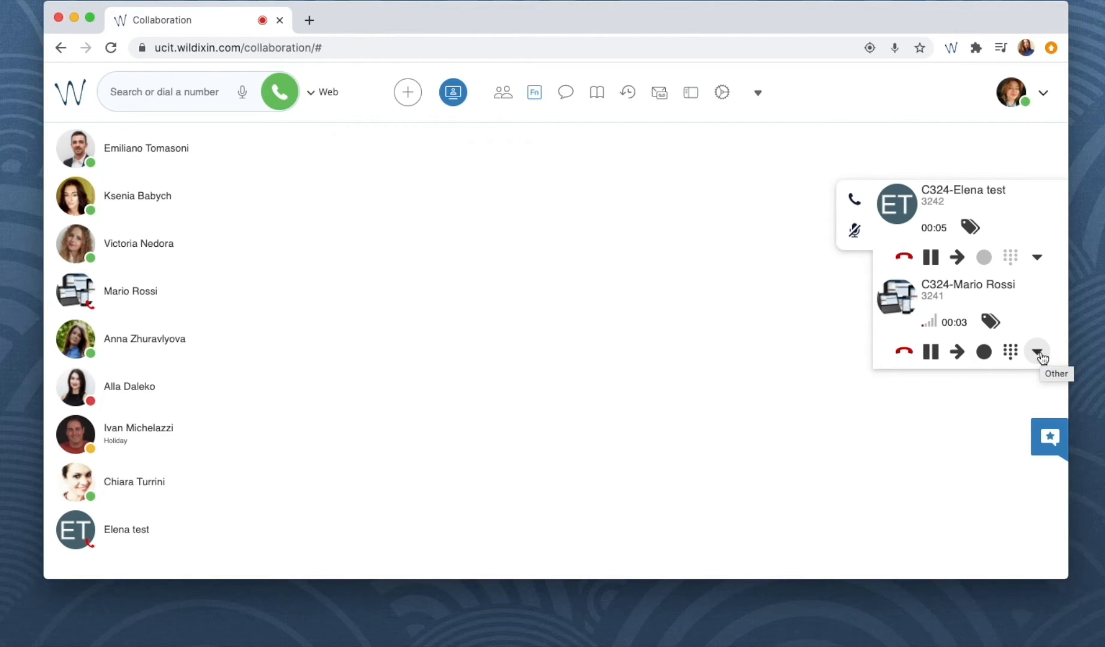
left_click(1037, 352)
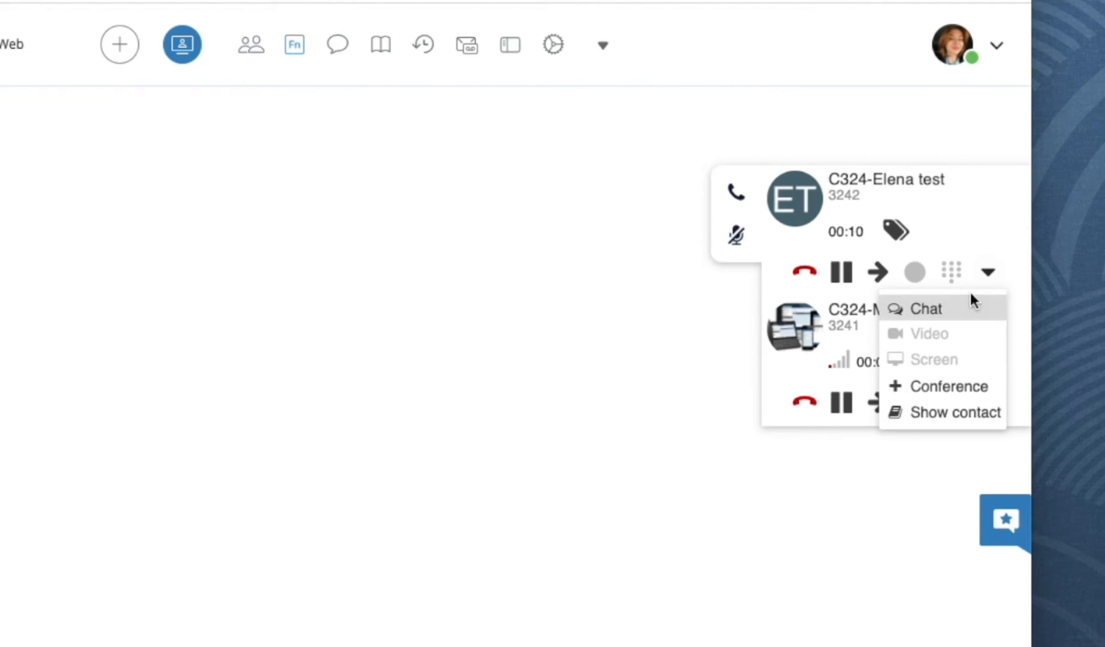
left_click(949, 386)
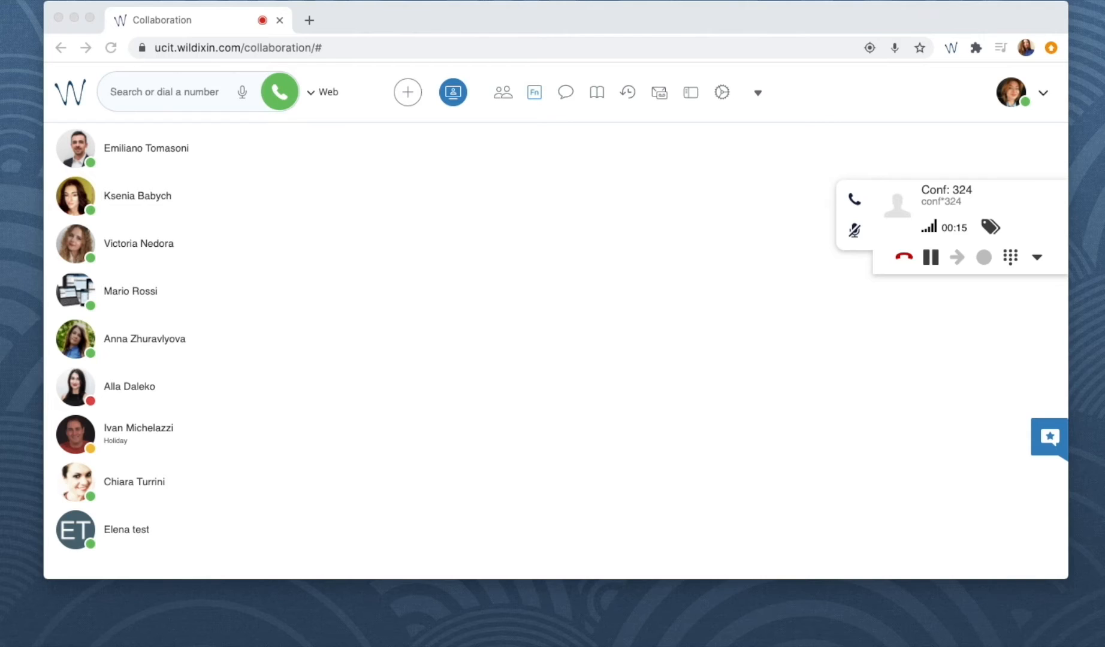
mouse_move(147, 494)
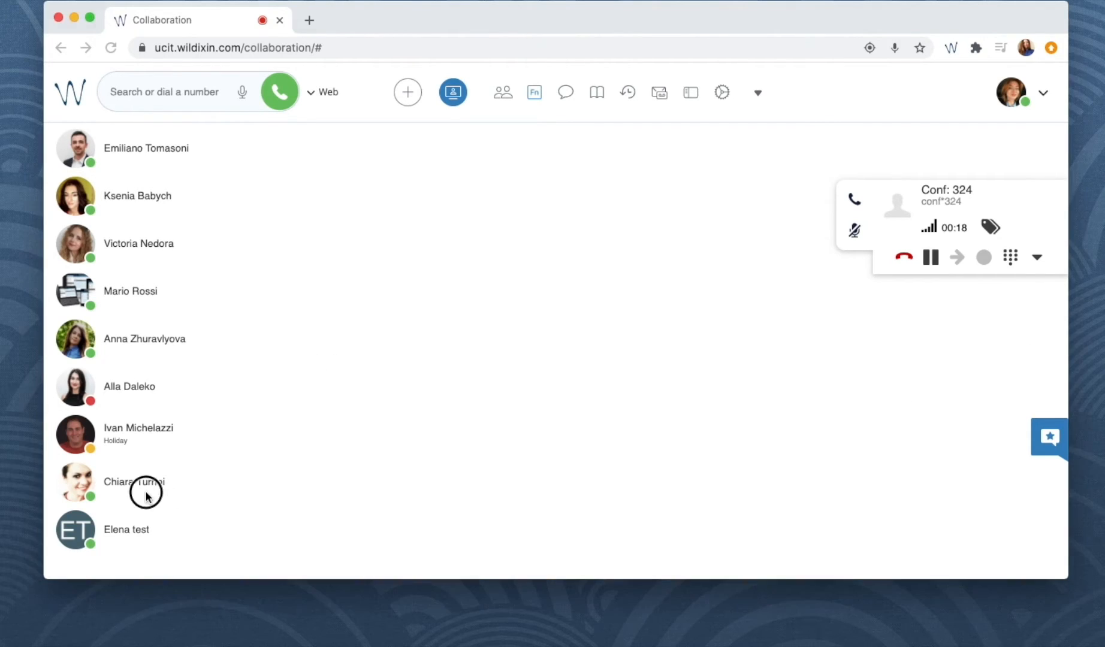
mouse_move(819, 312)
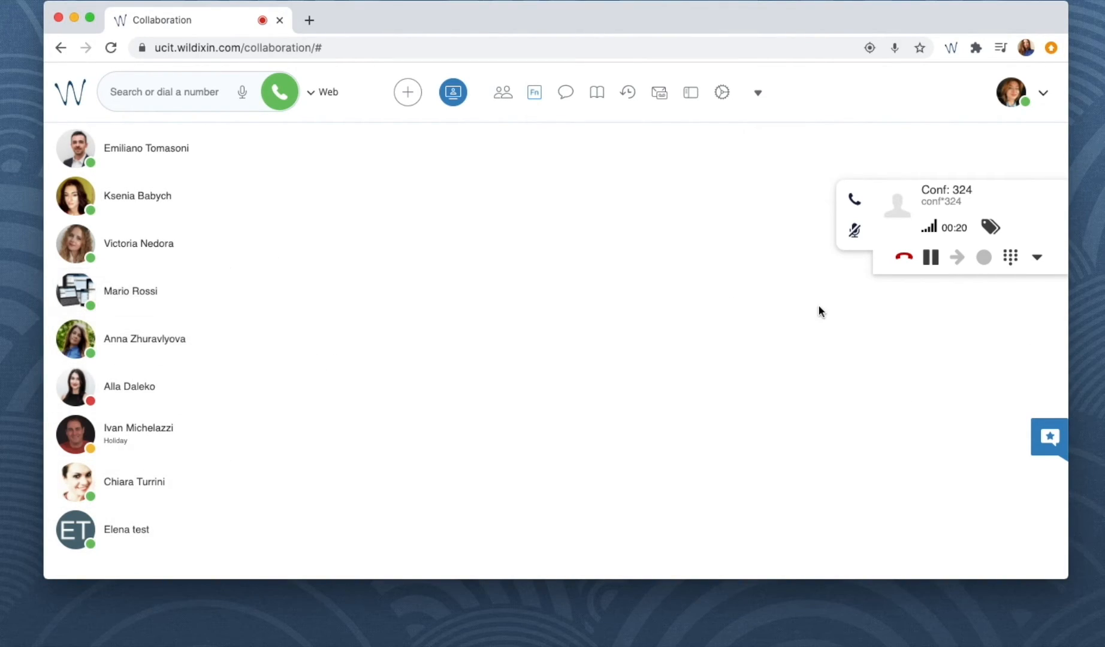
Merge Mario Rossi's separate call back into Conf: 324 using the Other dropdown
left_click(902, 257)
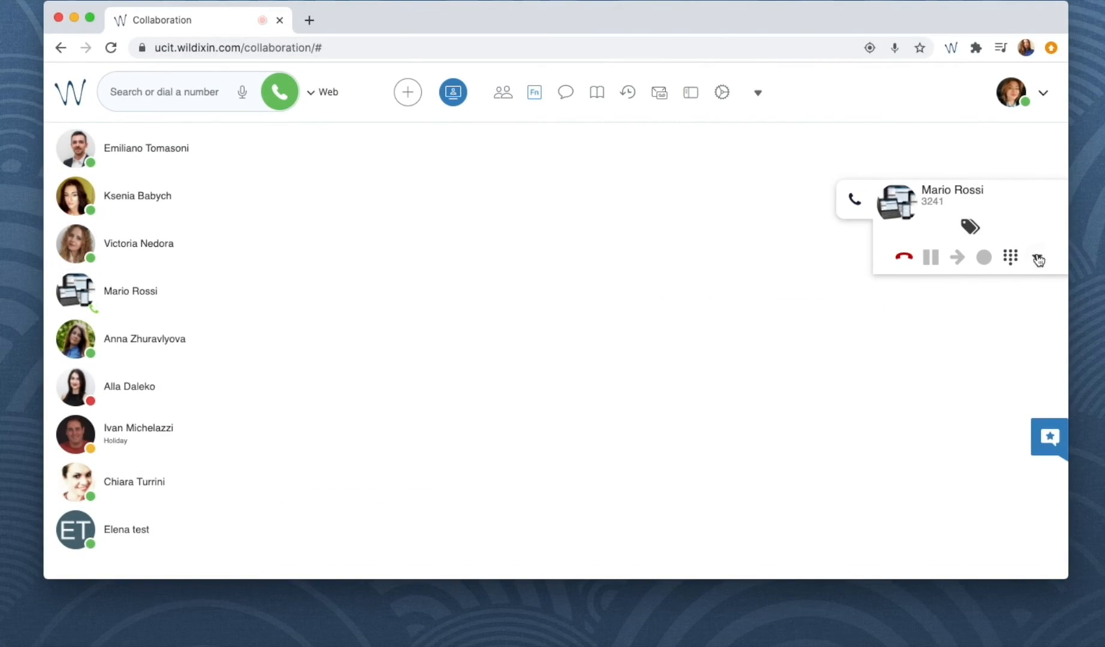
left_click(1039, 256)
type("9")
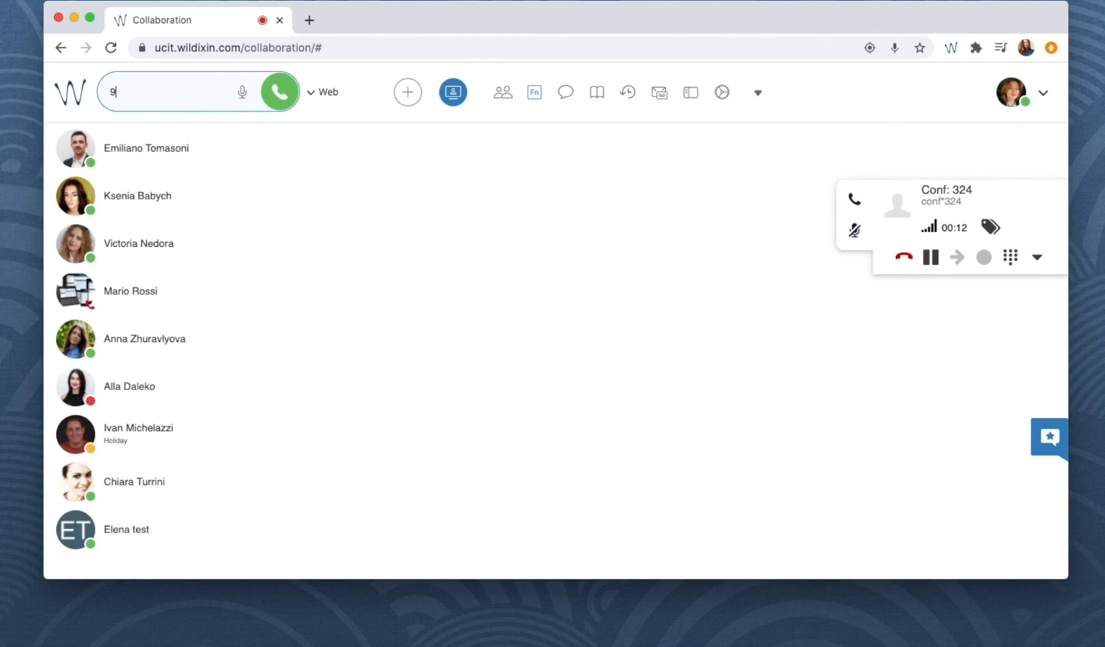
Enter the code *98*324 in the dial box while Conf 324 continues
type("8")
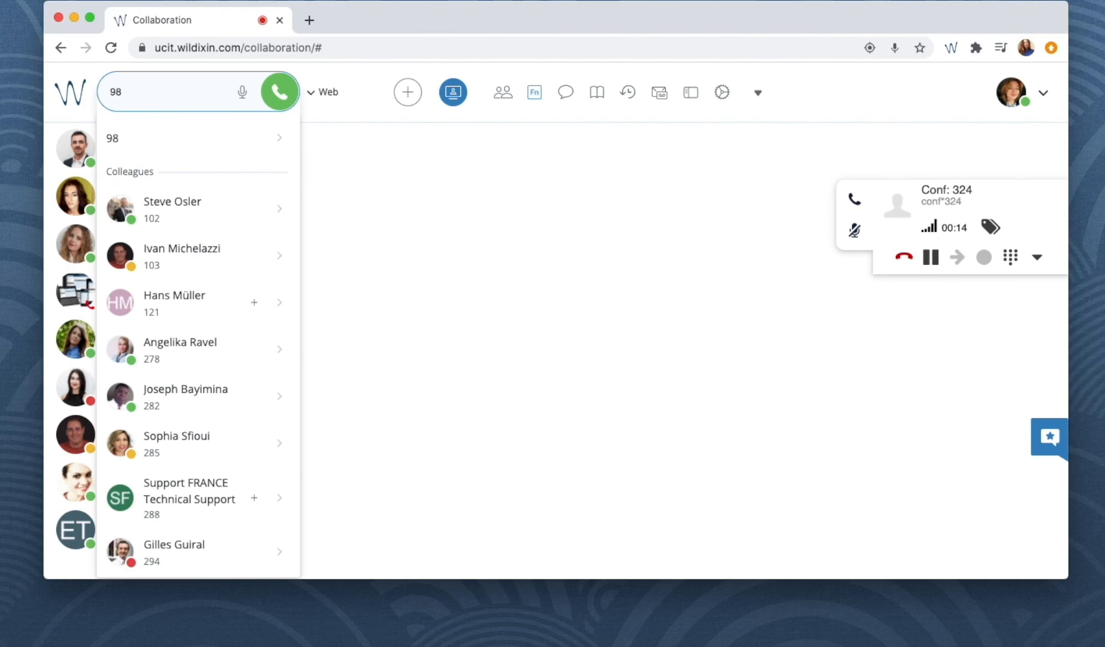
type("*")
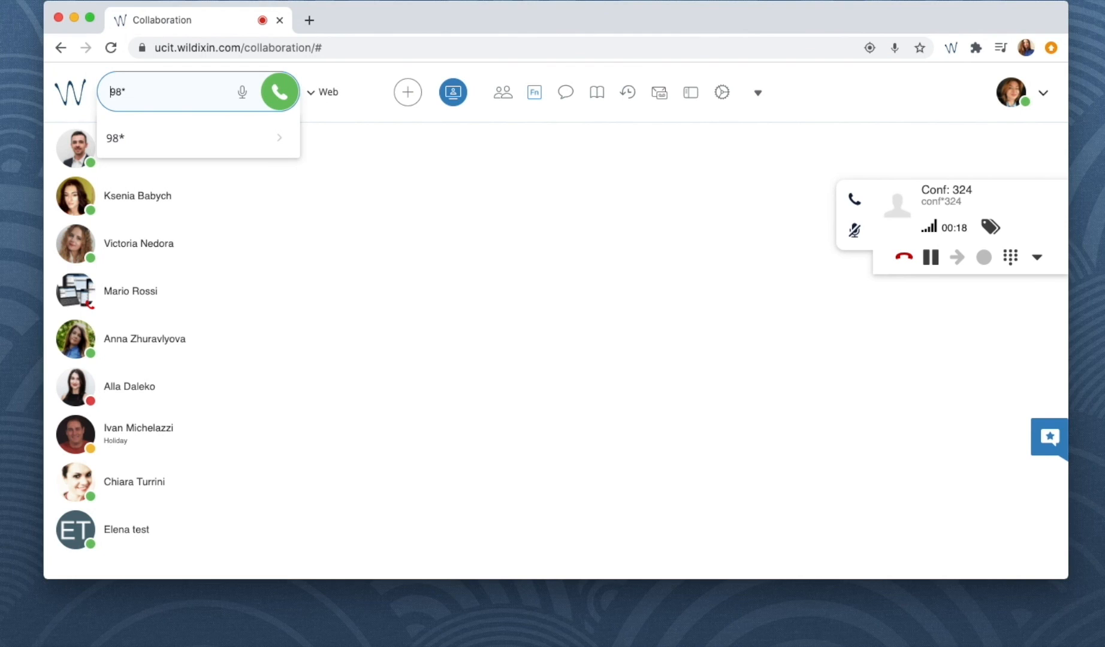
type("*")
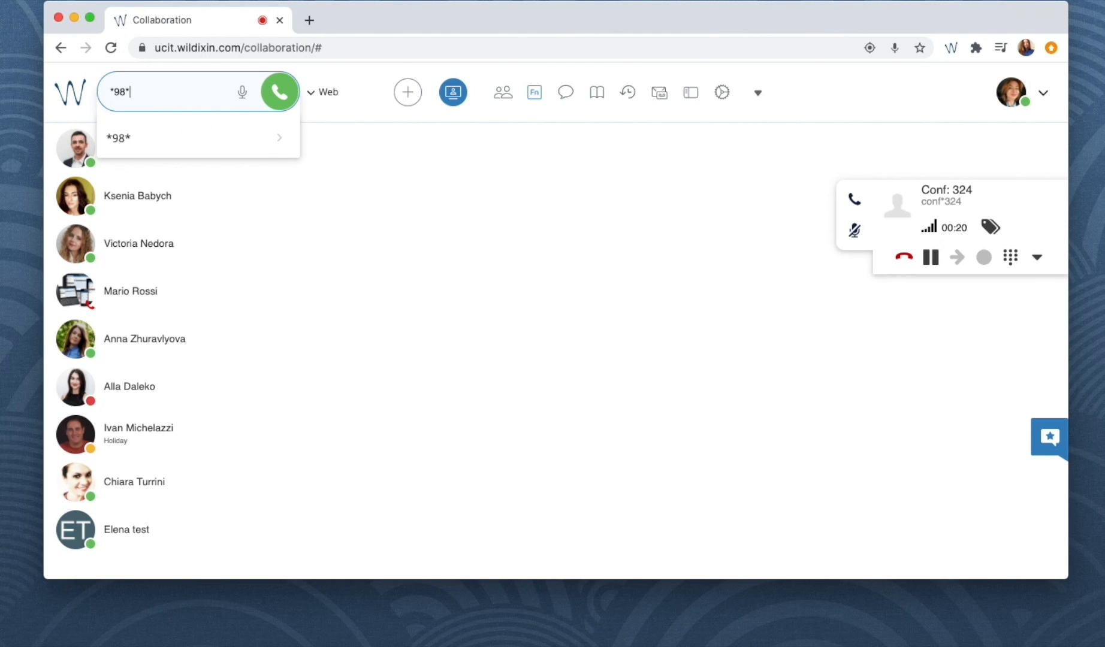
type("324")
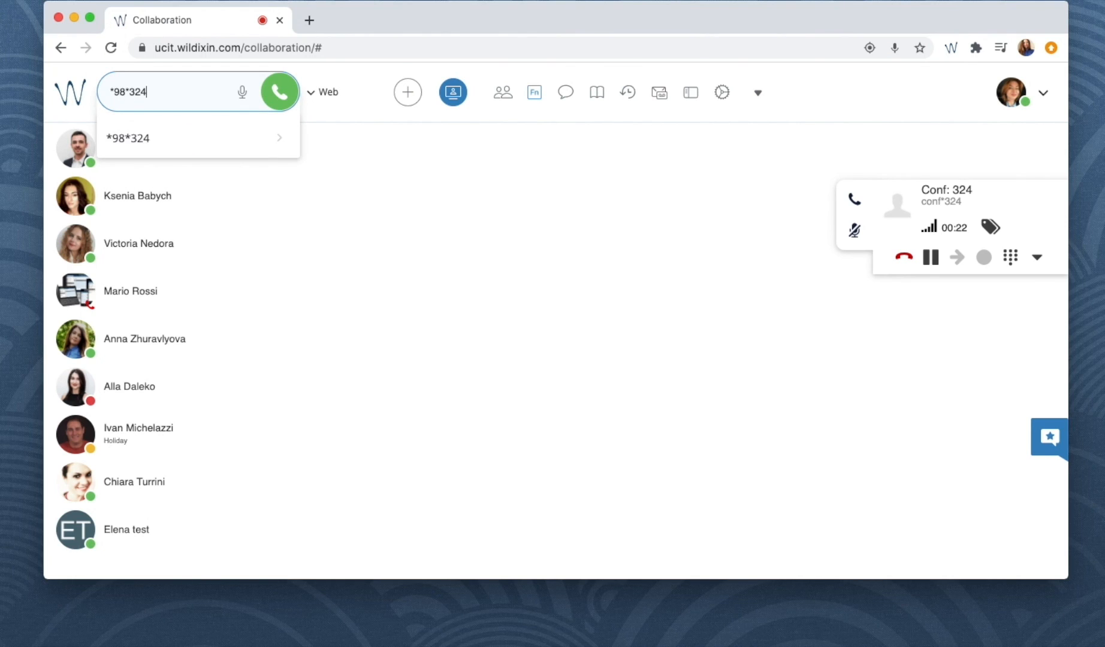